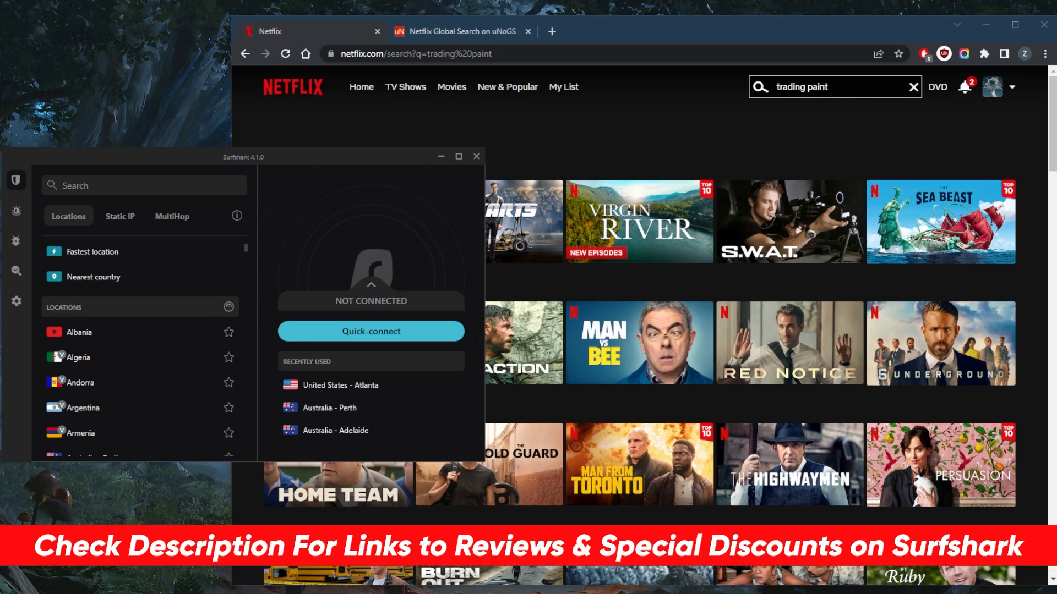
pyautogui.moveTo(371, 298)
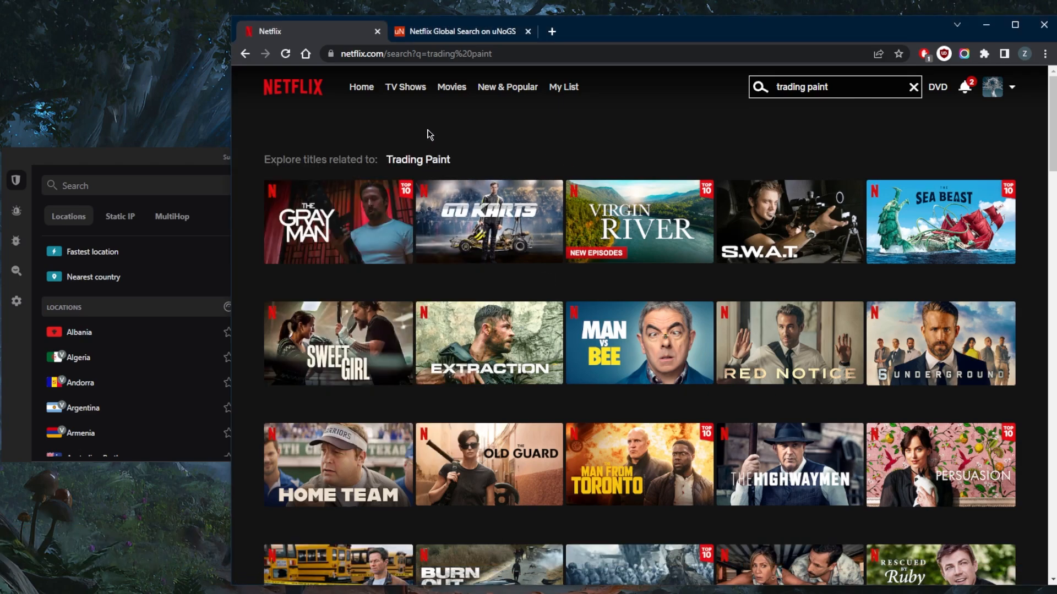
pyautogui.moveTo(206, 159)
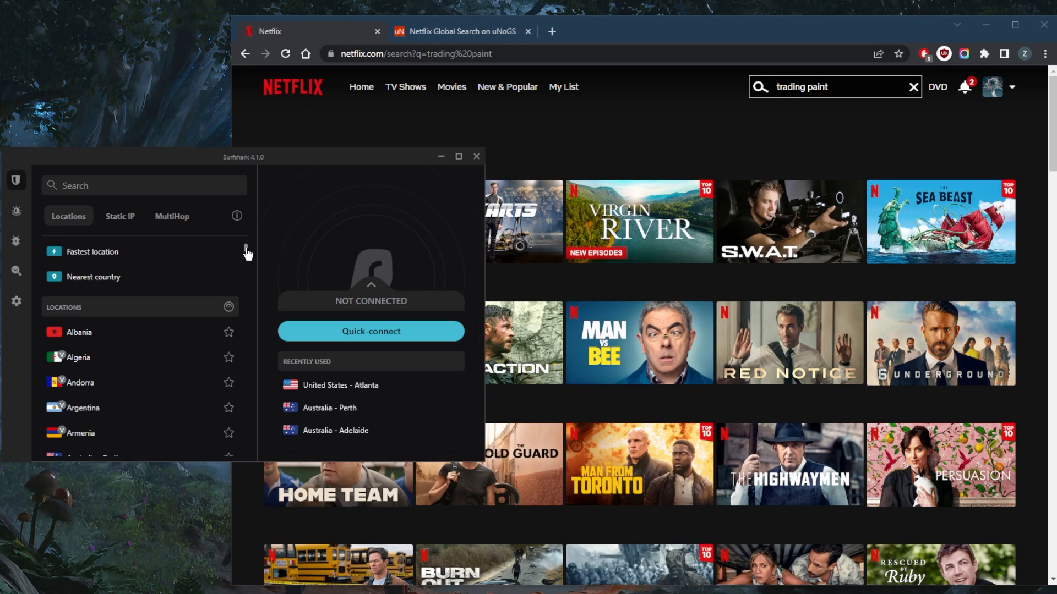
# Scroll the Locations list down until United States - Boston is visible
pyautogui.scroll(-3)
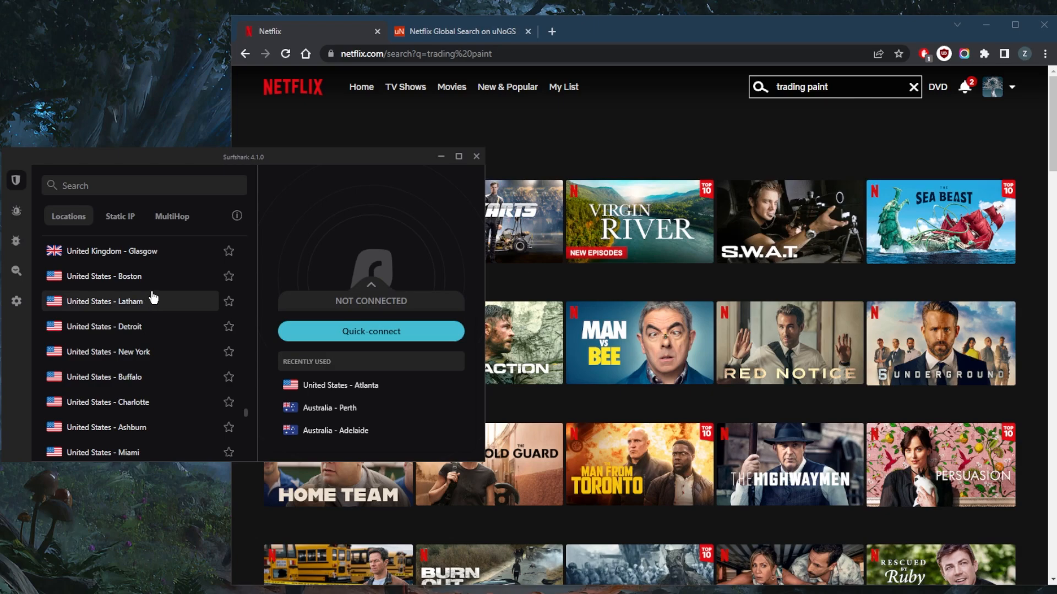
pyautogui.moveTo(552, 139)
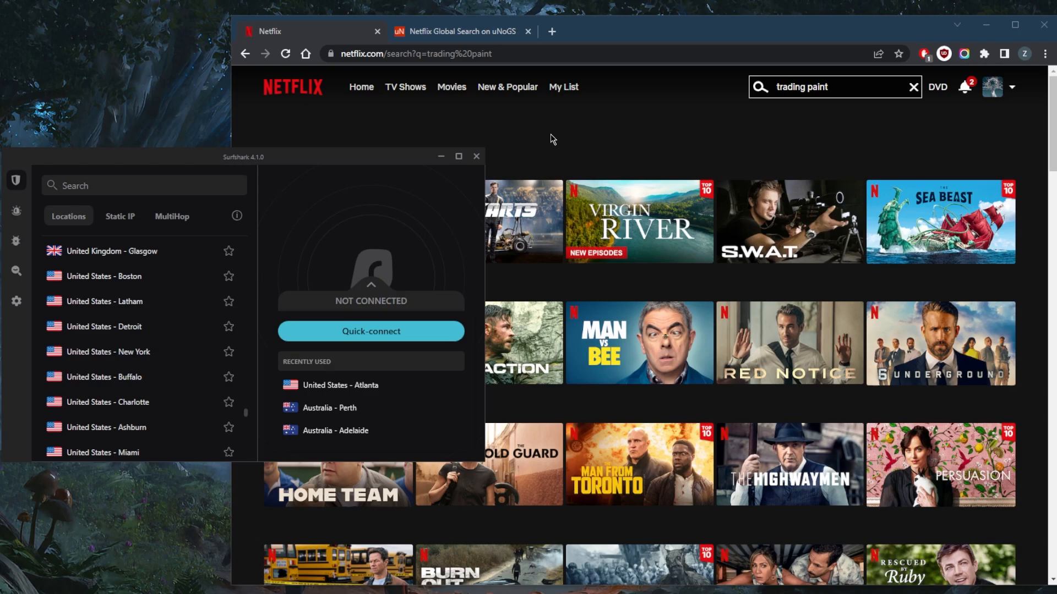
pyautogui.moveTo(588, 135)
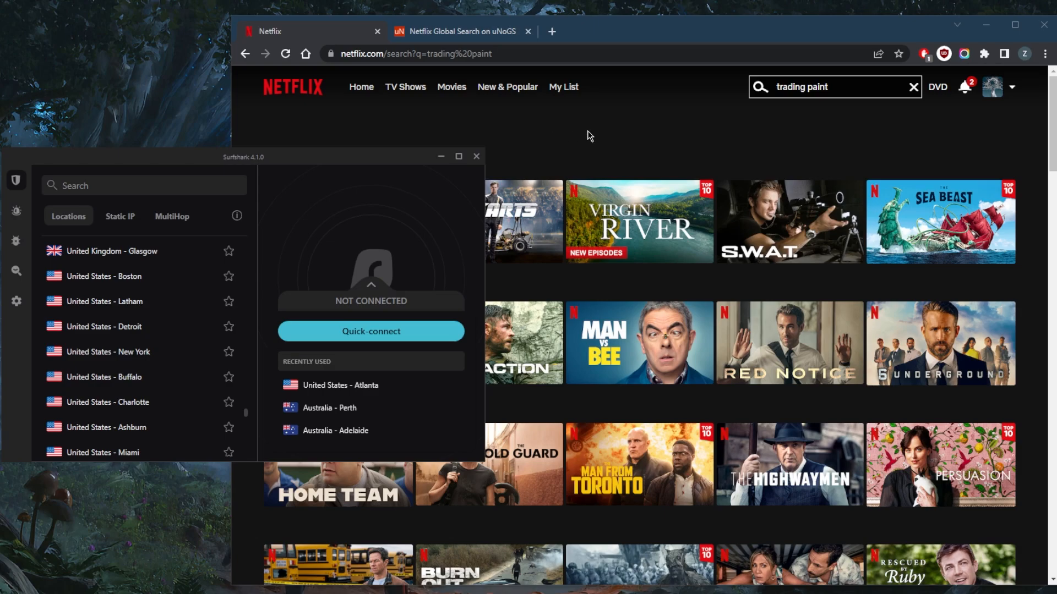
pyautogui.moveTo(597, 131)
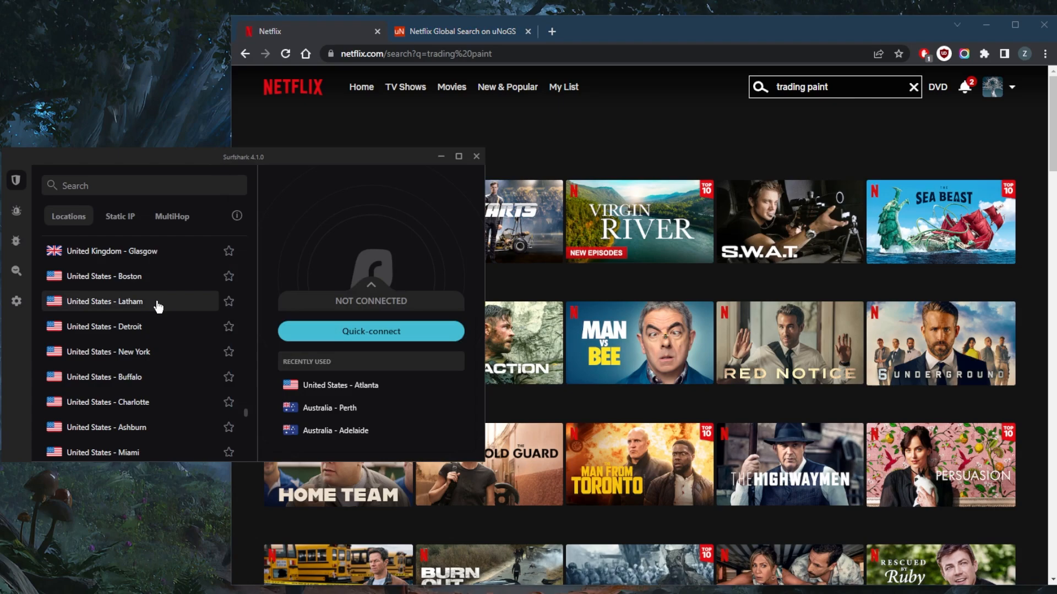
pyautogui.moveTo(161, 305)
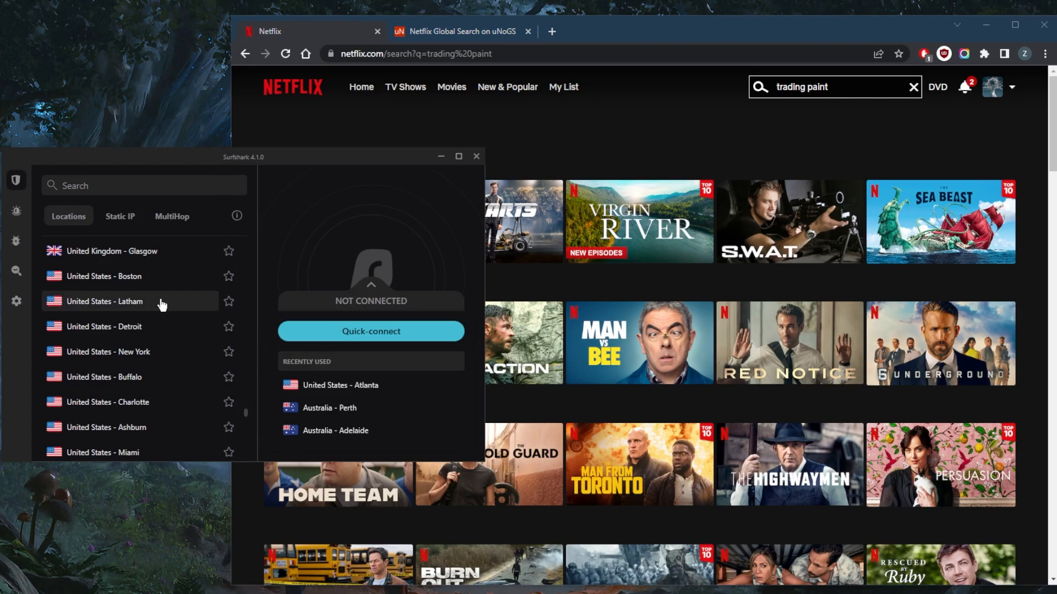
pyautogui.moveTo(147, 290)
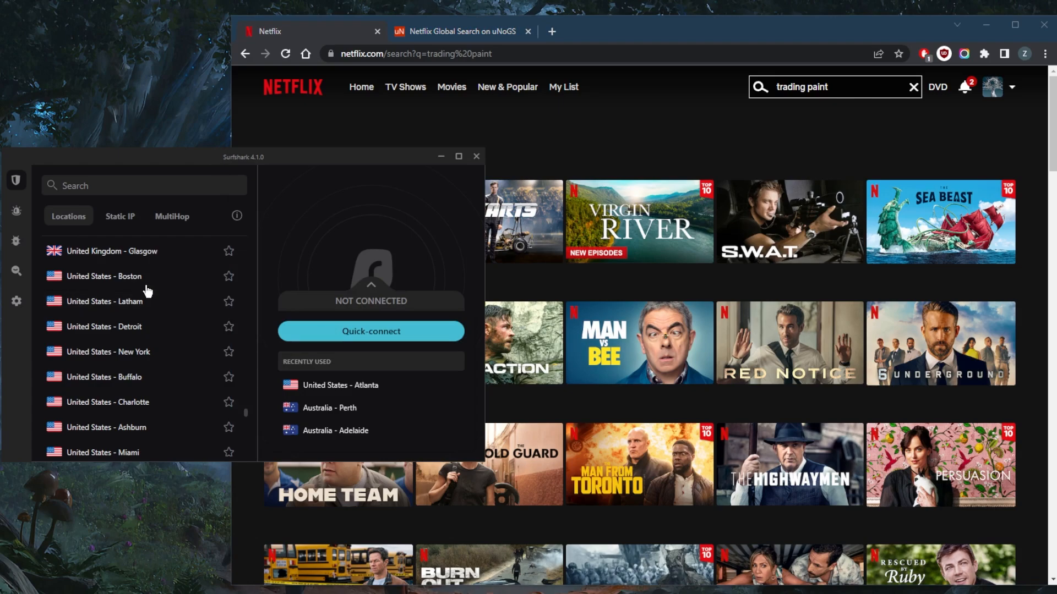
pyautogui.moveTo(134, 279)
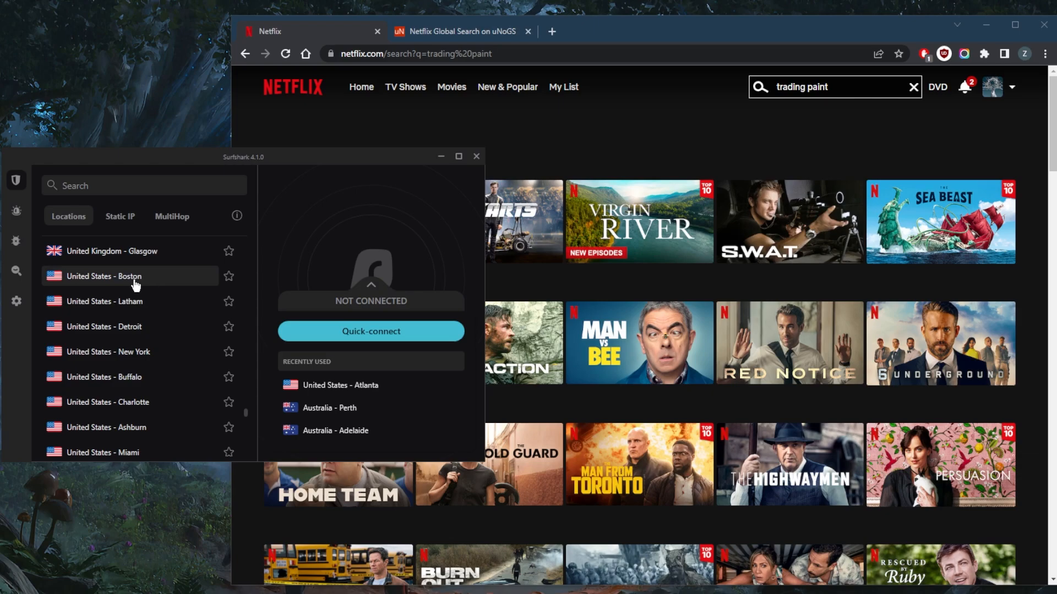
pyautogui.moveTo(151, 283)
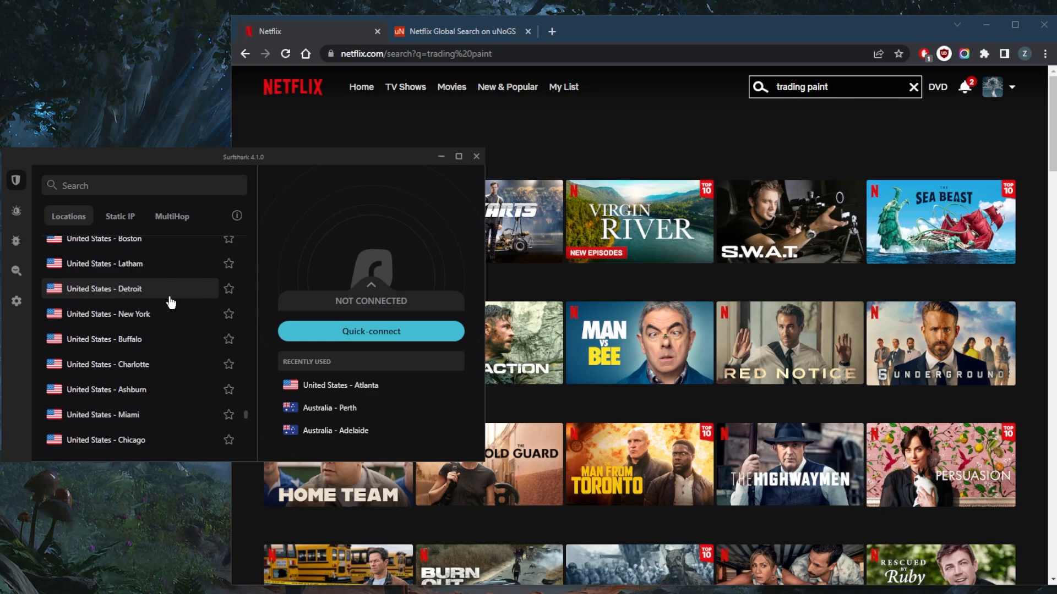
pyautogui.moveTo(148, 370)
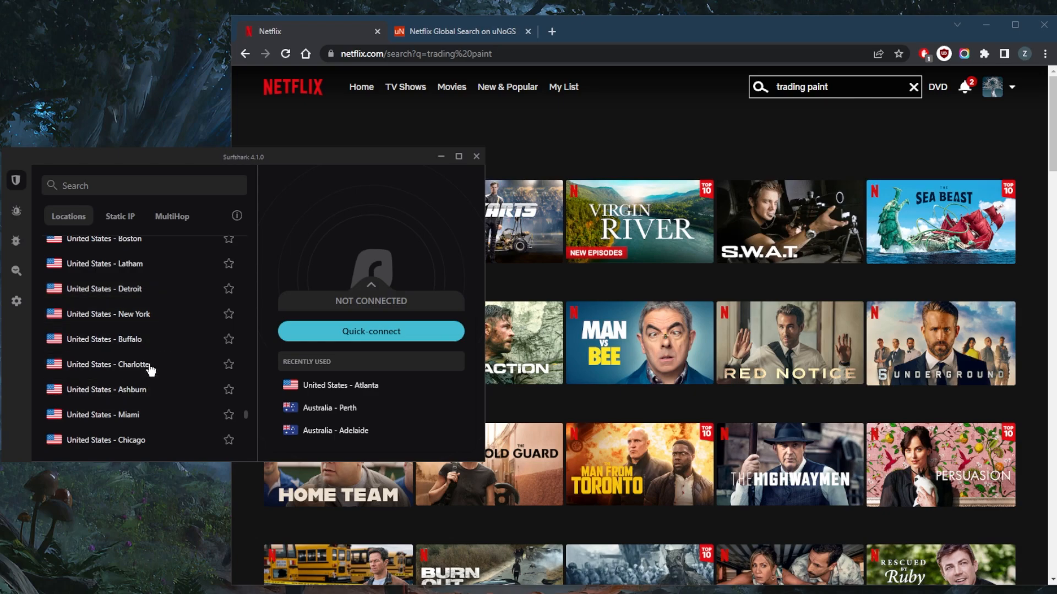
pyautogui.scroll(-3)
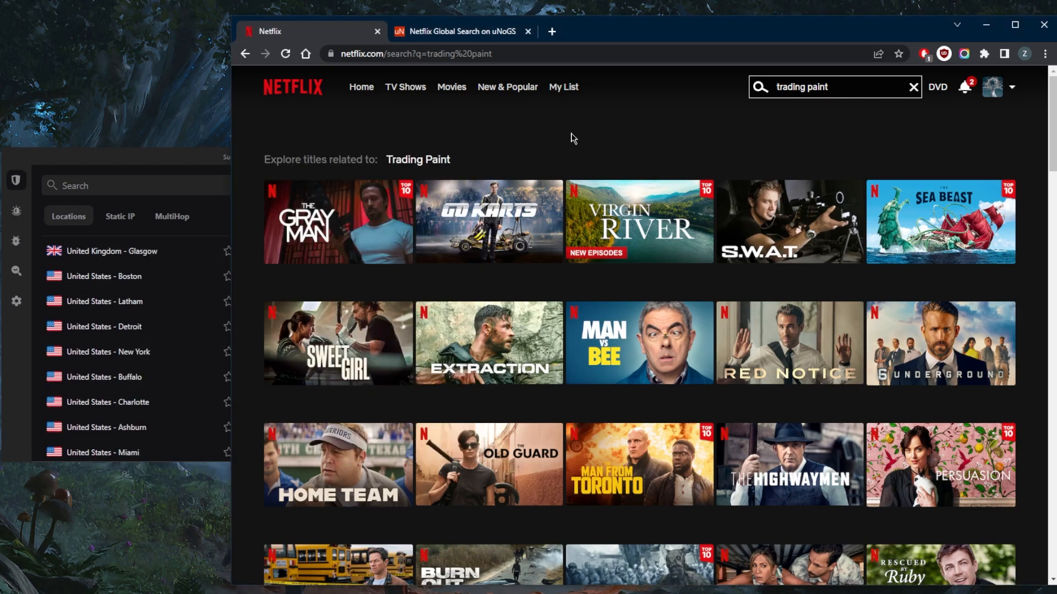
pyautogui.click(462, 31)
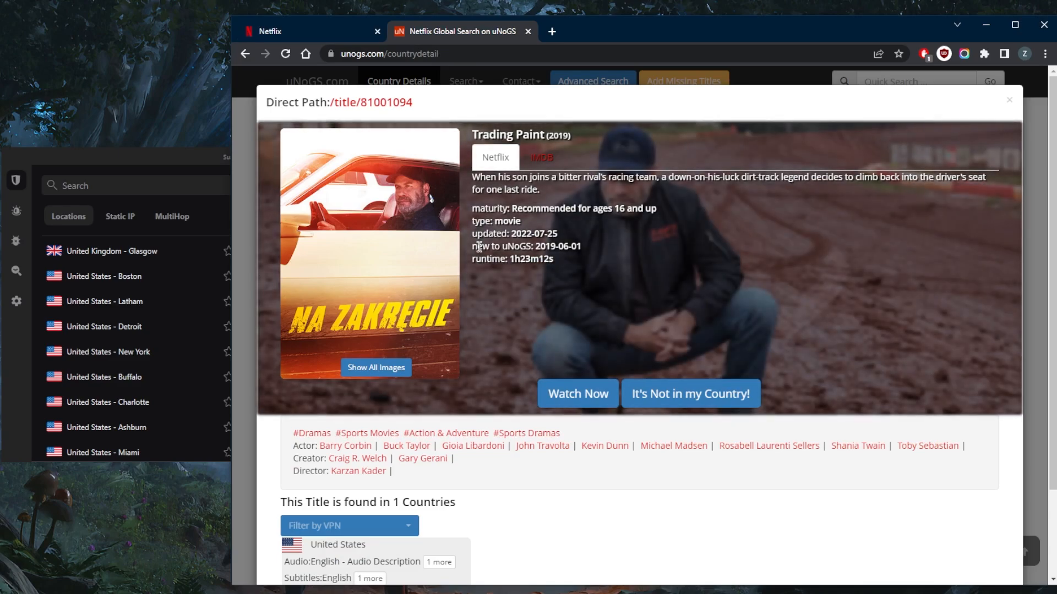
pyautogui.moveTo(340, 405)
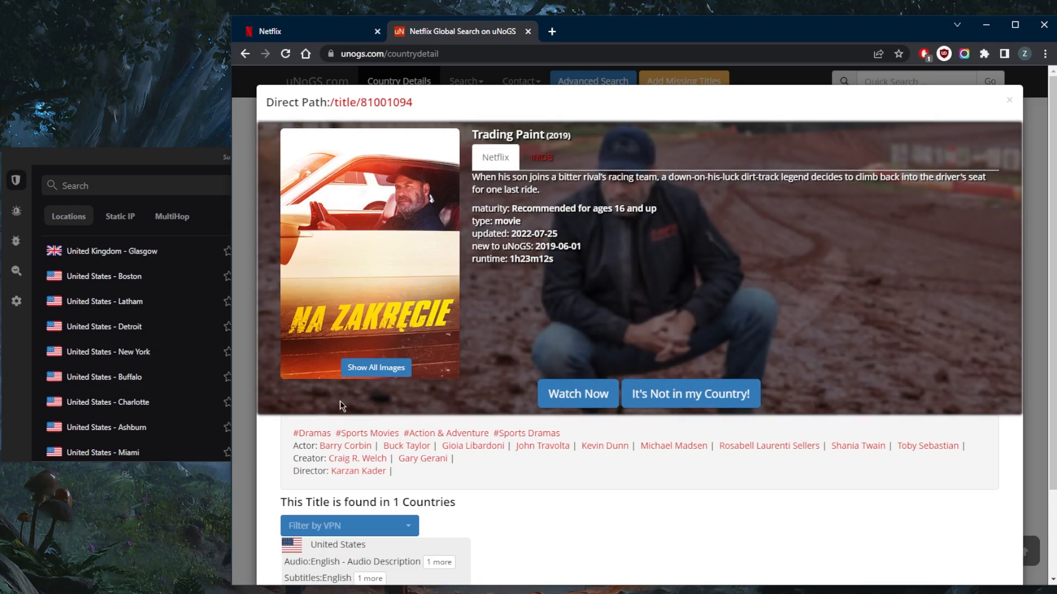
pyautogui.scroll(-3)
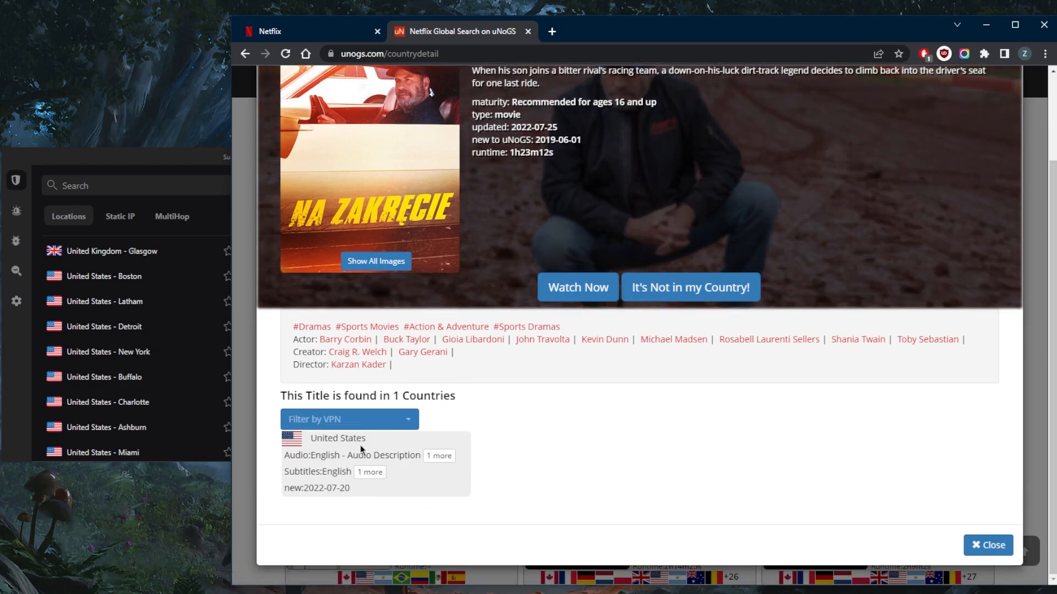
pyautogui.click(304, 31)
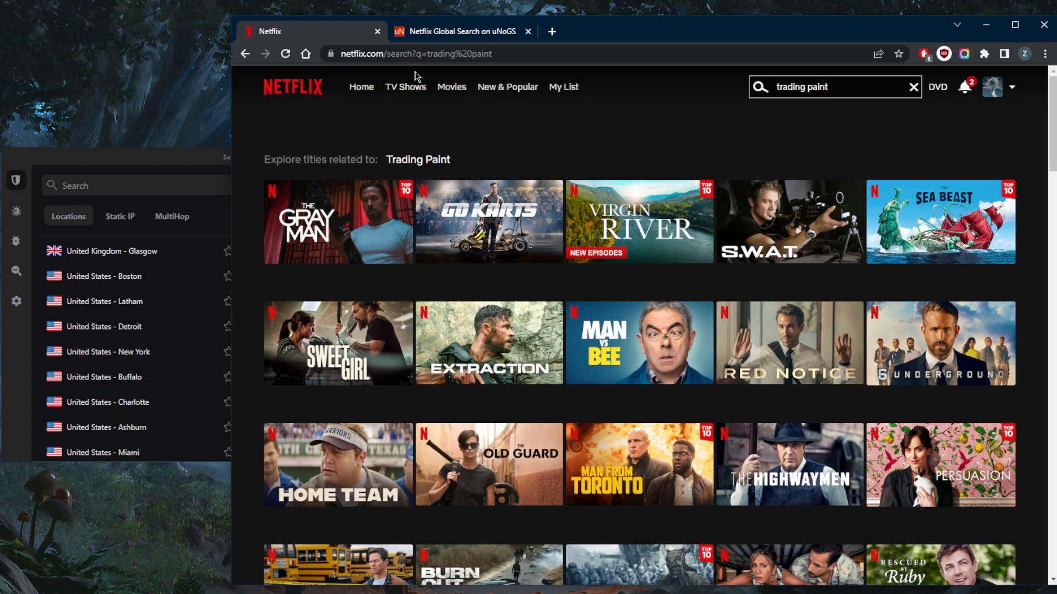
pyautogui.moveTo(659, 127)
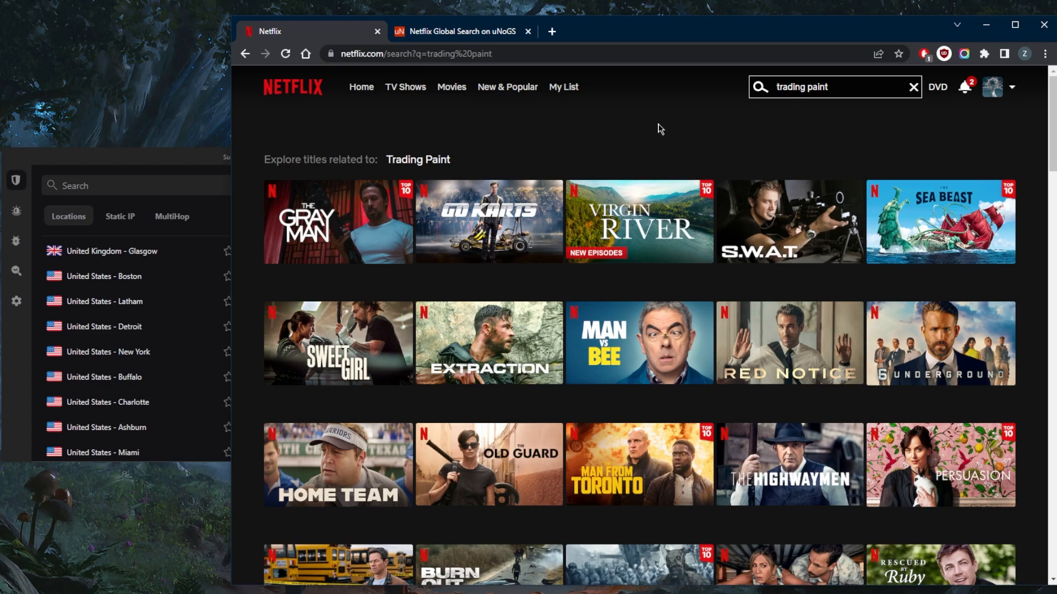
pyautogui.moveTo(657, 129)
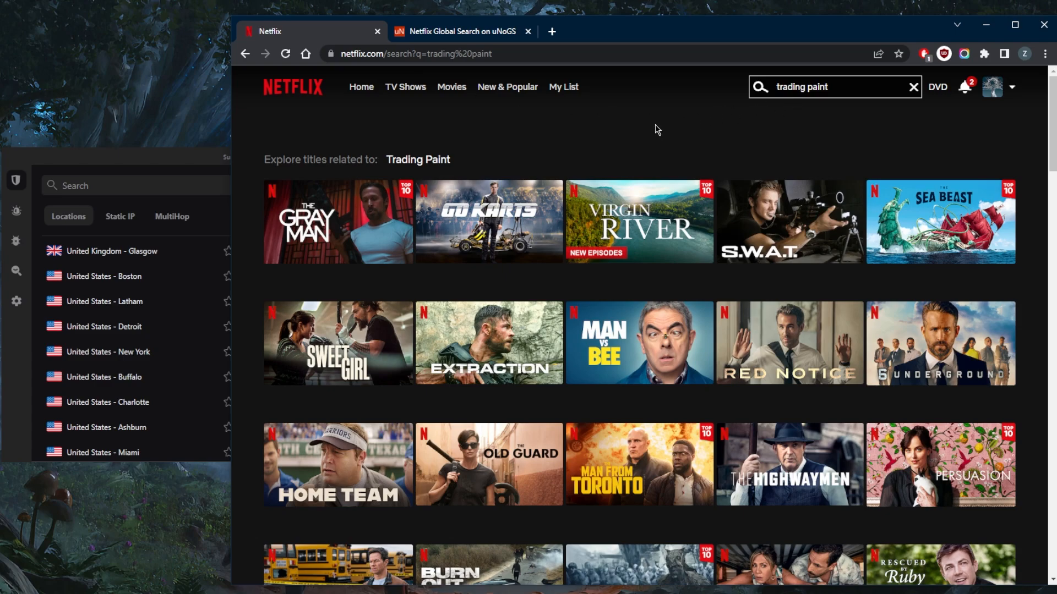
pyautogui.moveTo(512, 148)
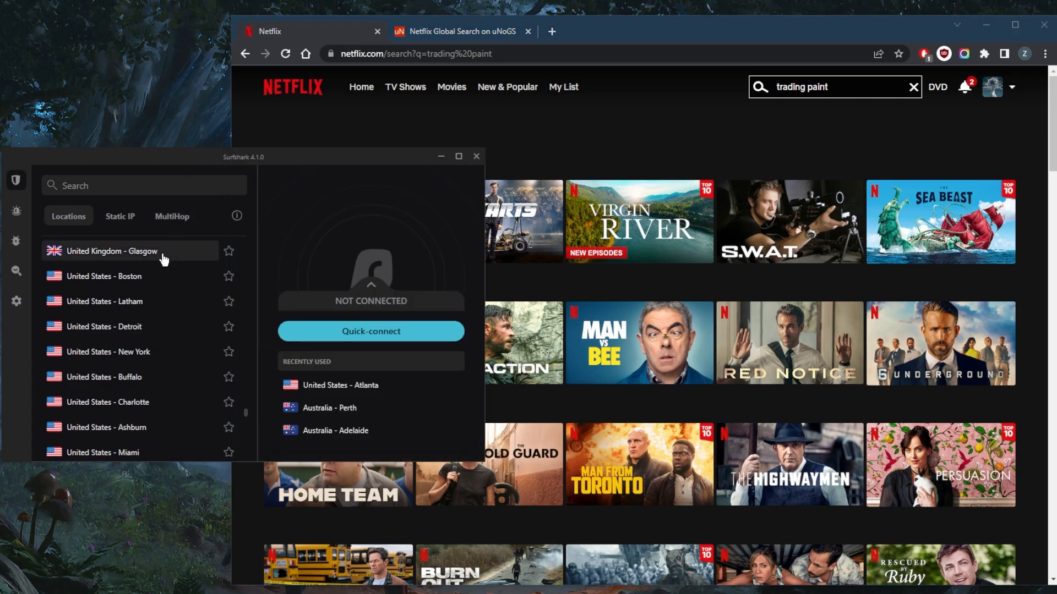
pyautogui.moveTo(148, 277)
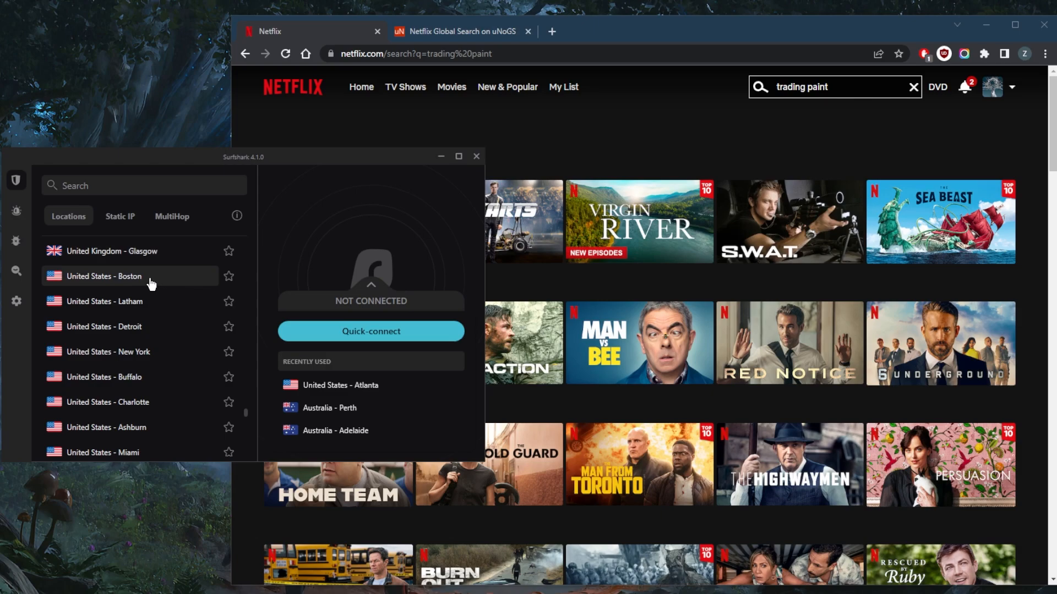
# Connect the VPN to the United States - Boston server
pyautogui.click(370, 331)
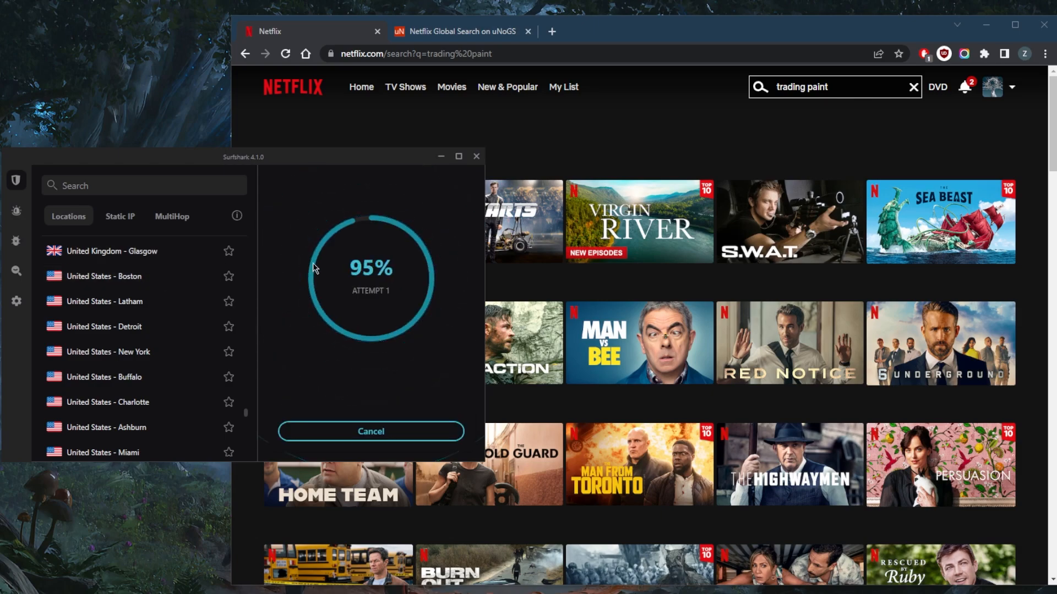
pyautogui.moveTo(548, 140)
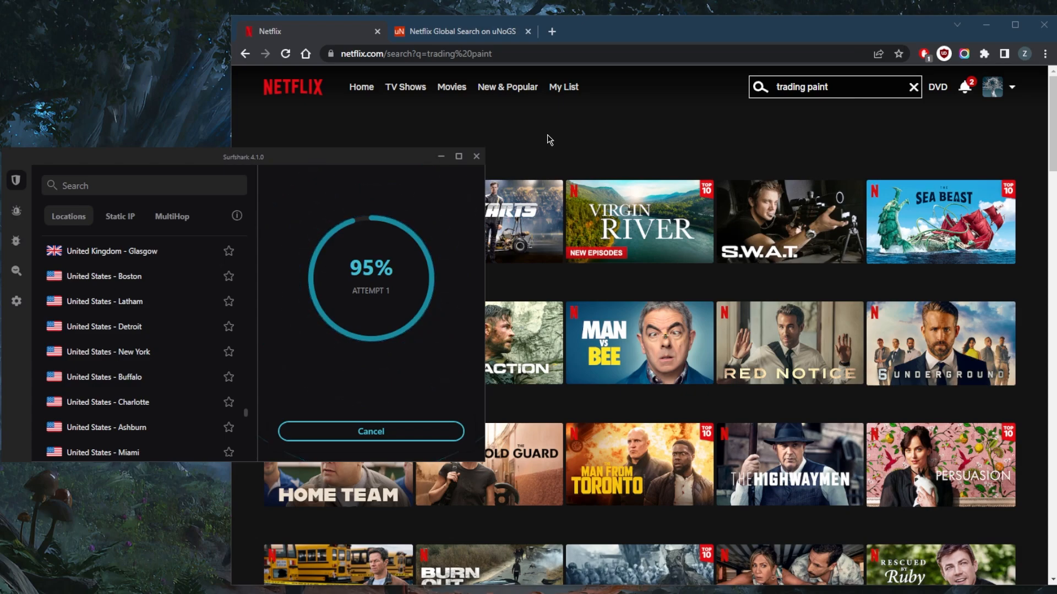
pyautogui.moveTo(105, 275)
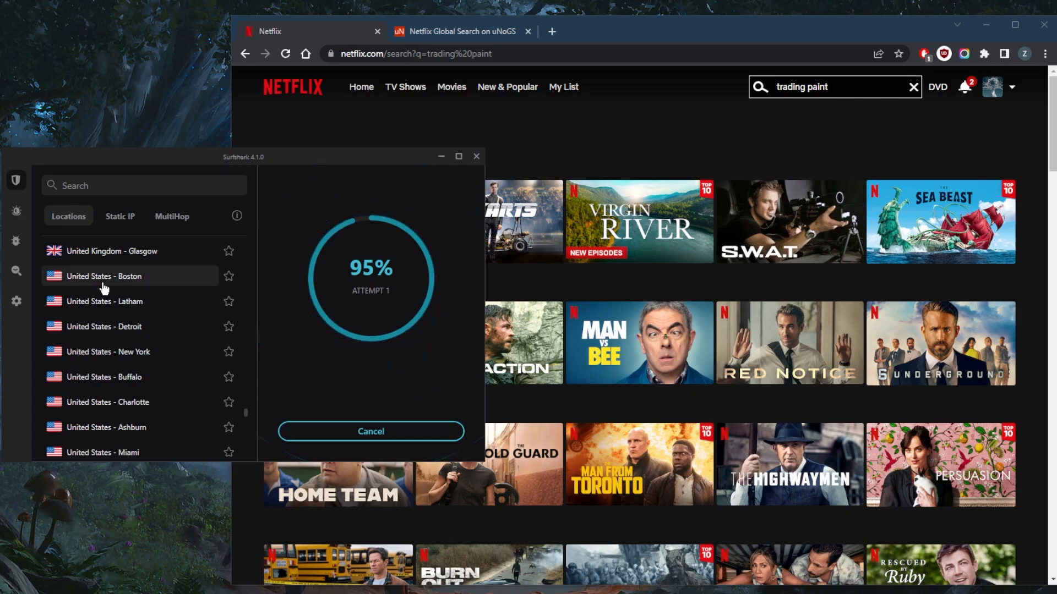
pyautogui.moveTo(142, 296)
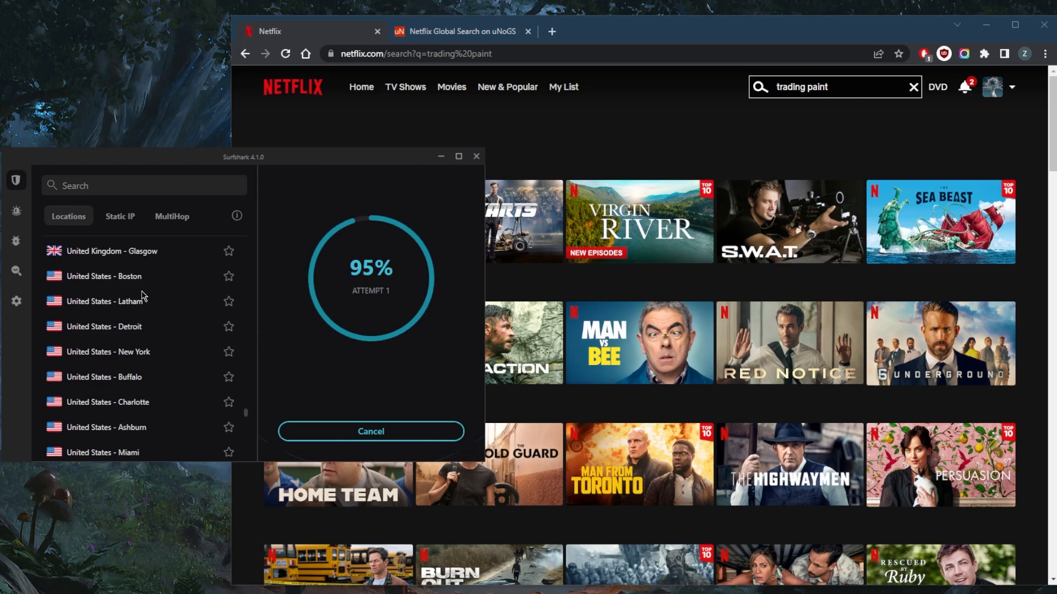
pyautogui.moveTo(157, 308)
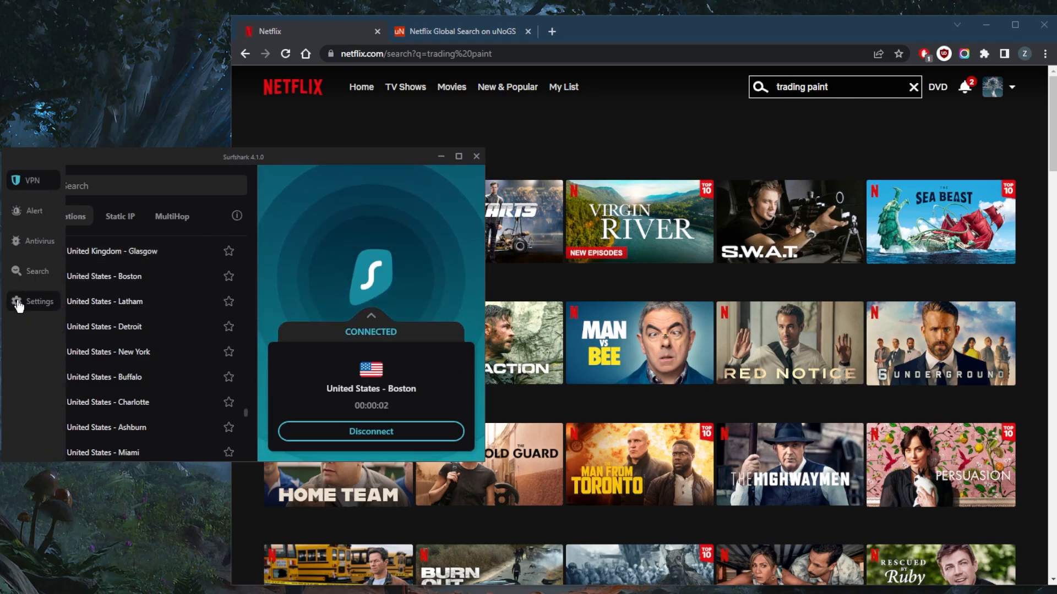
pyautogui.click(39, 301)
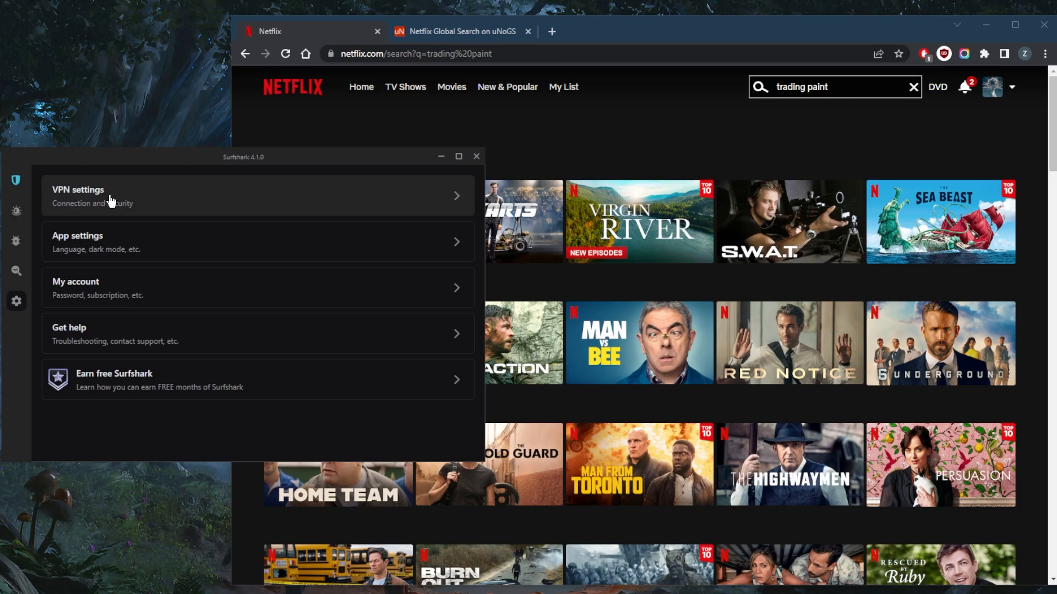
pyautogui.click(78, 196)
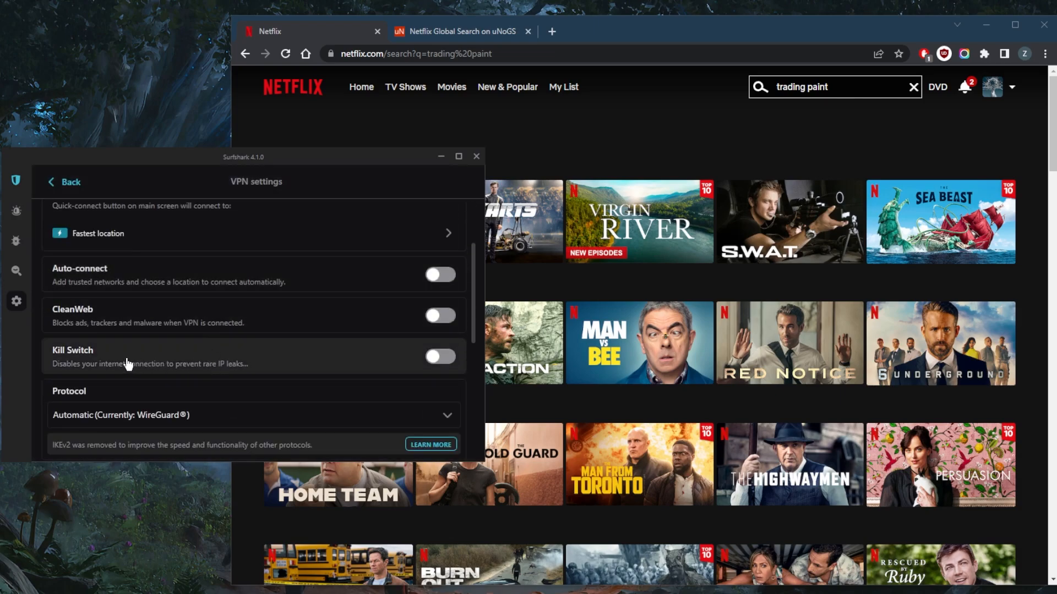
pyautogui.click(253, 415)
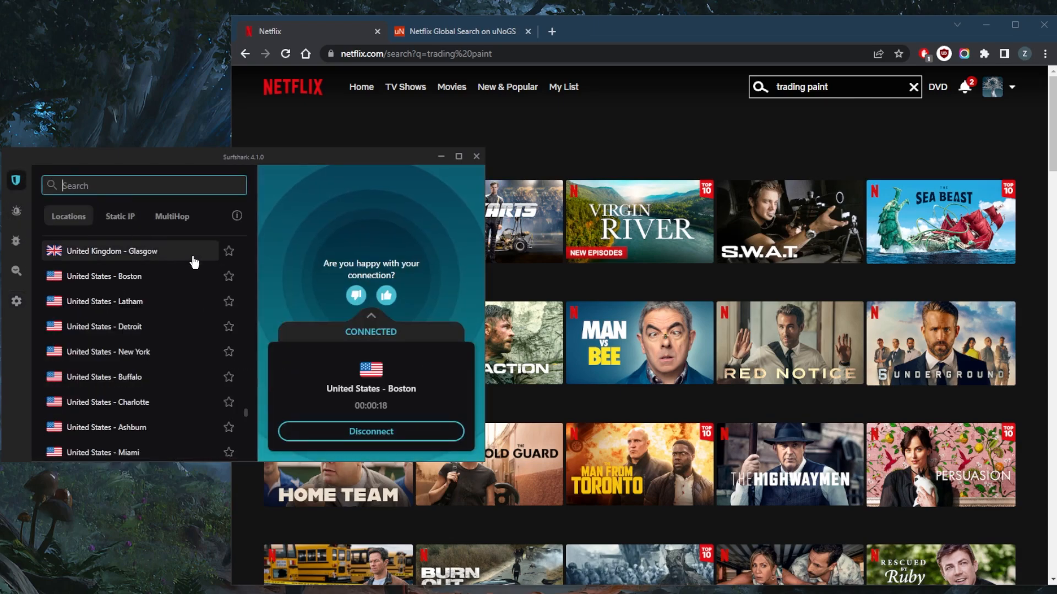
pyautogui.moveTo(518, 193)
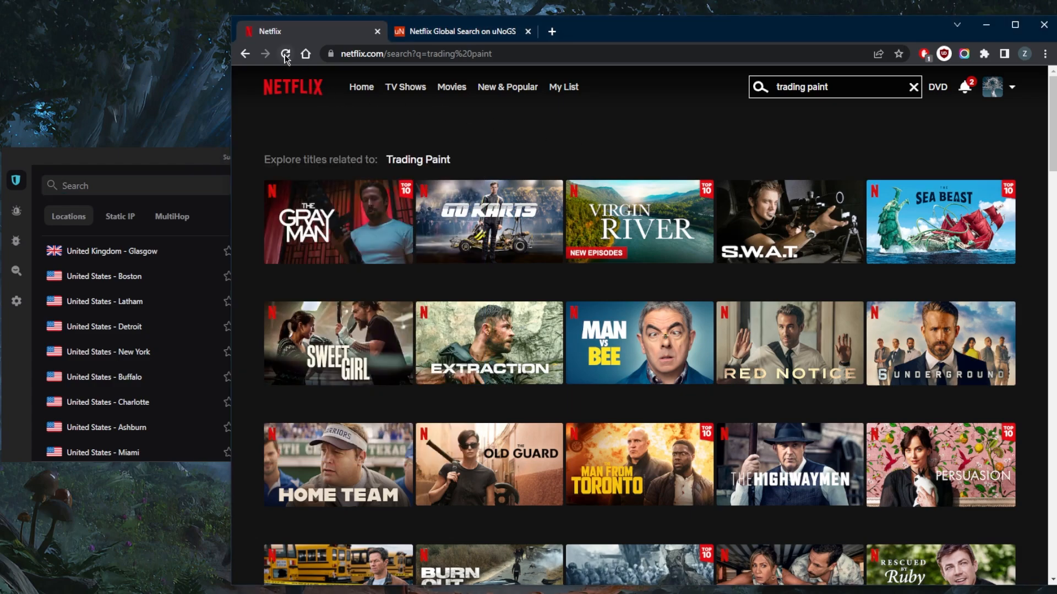
# Reload the 'trading paint' search so Trading Paint appears, dismissing the membership notice
pyautogui.click(285, 53)
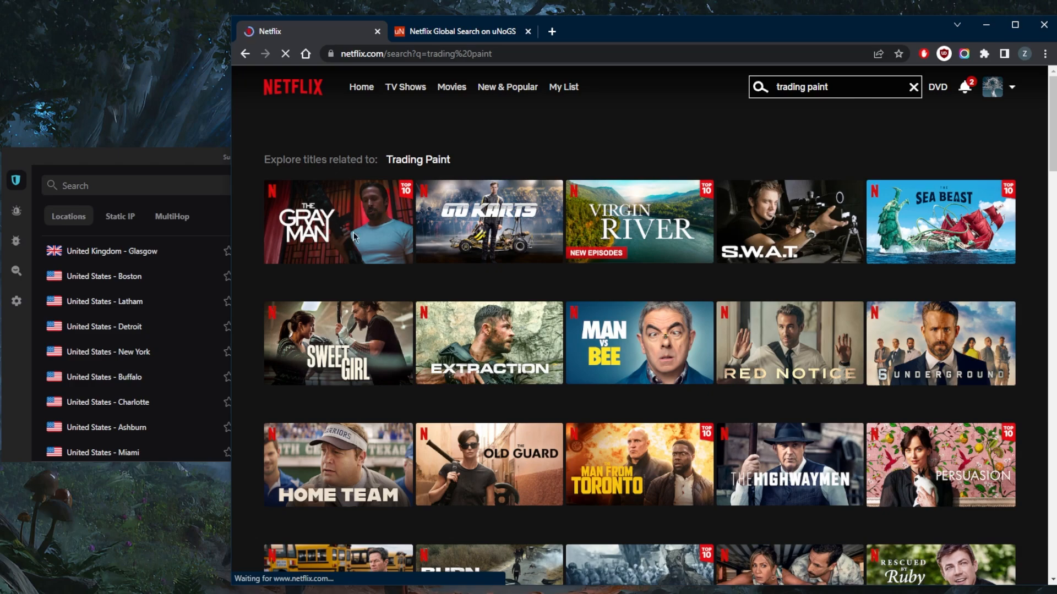
pyautogui.moveTo(383, 224)
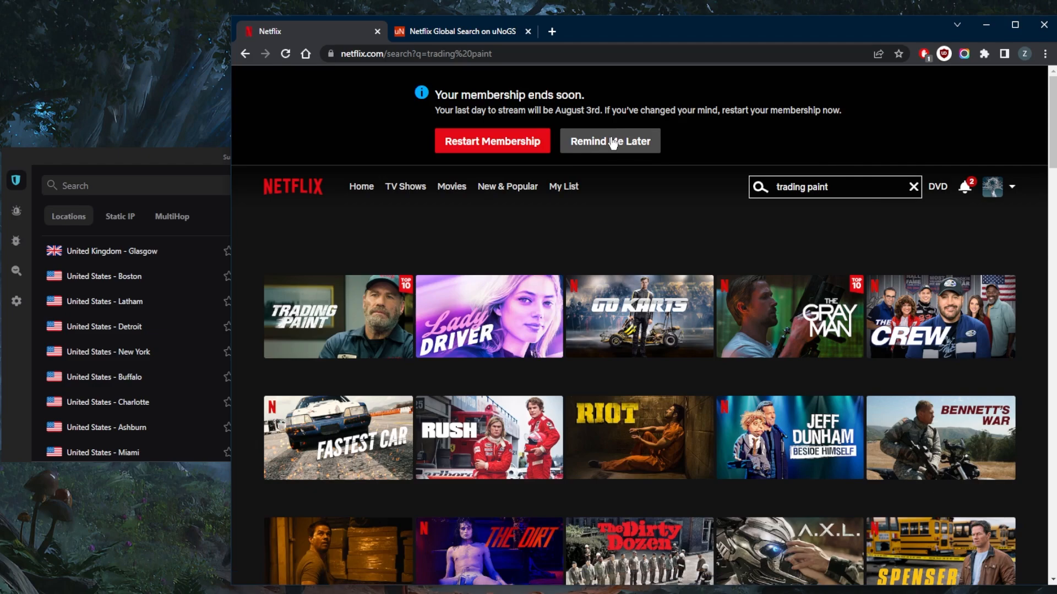
pyautogui.click(608, 141)
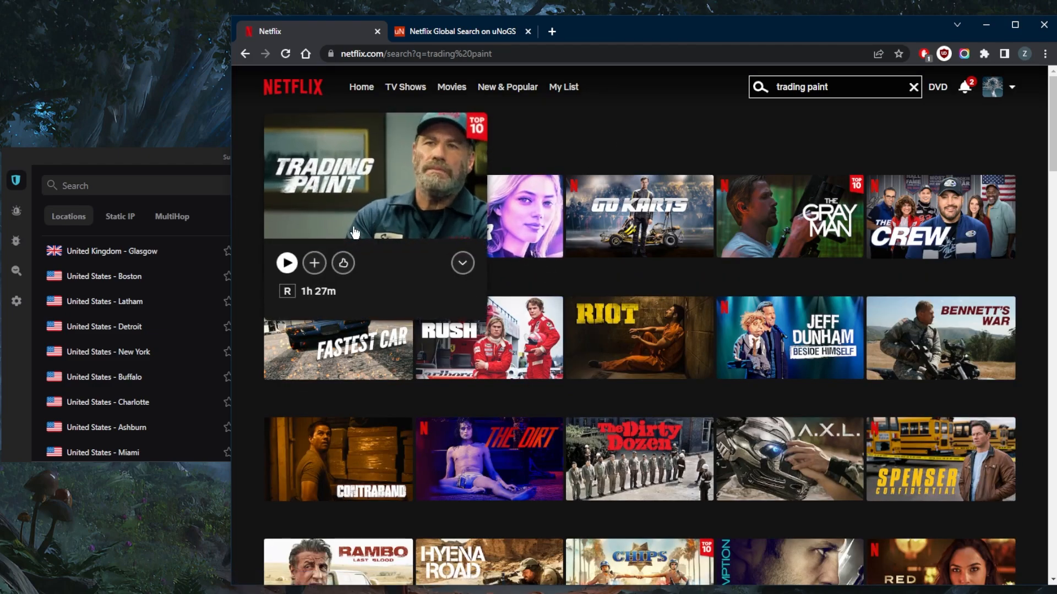
pyautogui.moveTo(209, 164)
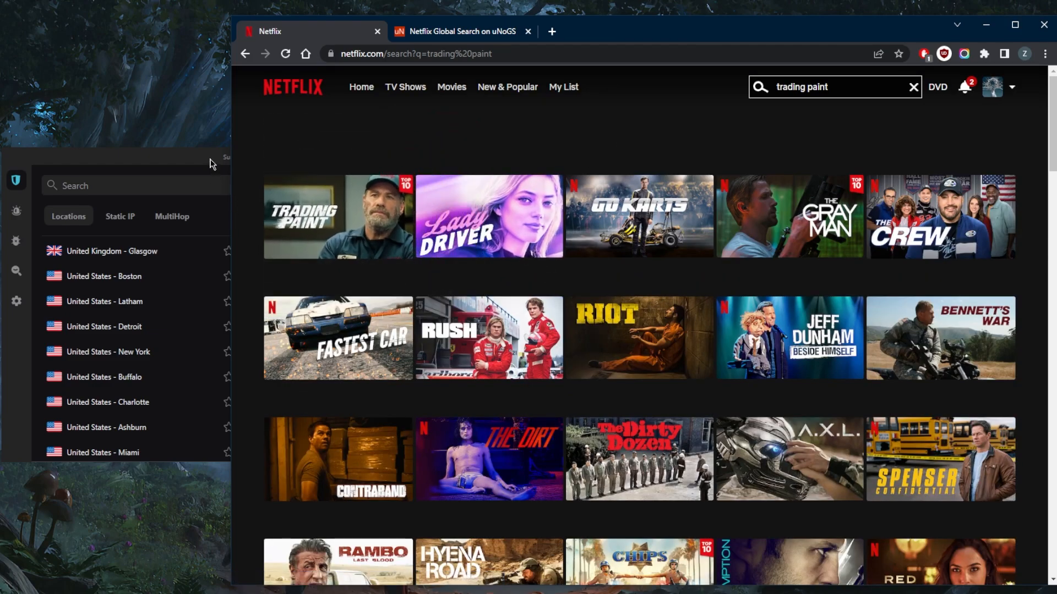